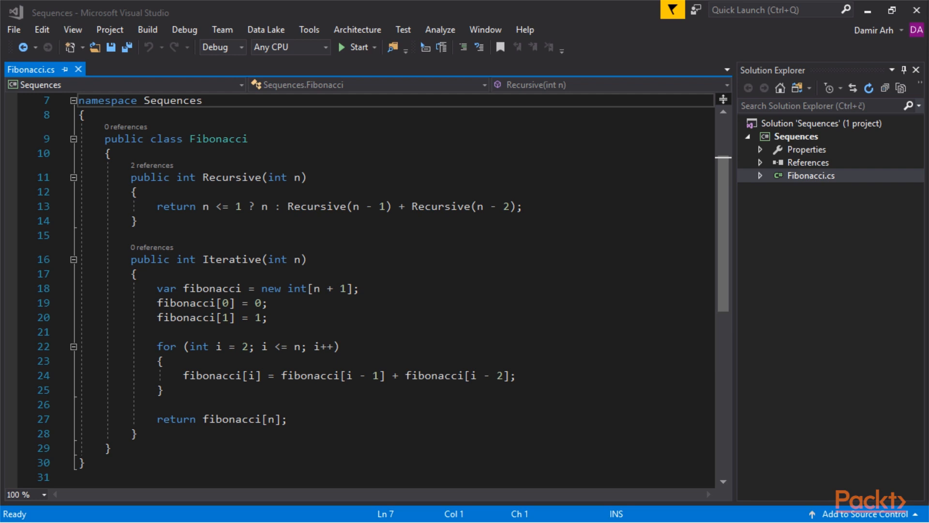
- Review the Sequences project's Fibonacci class and its Iterative method
click(795, 135)
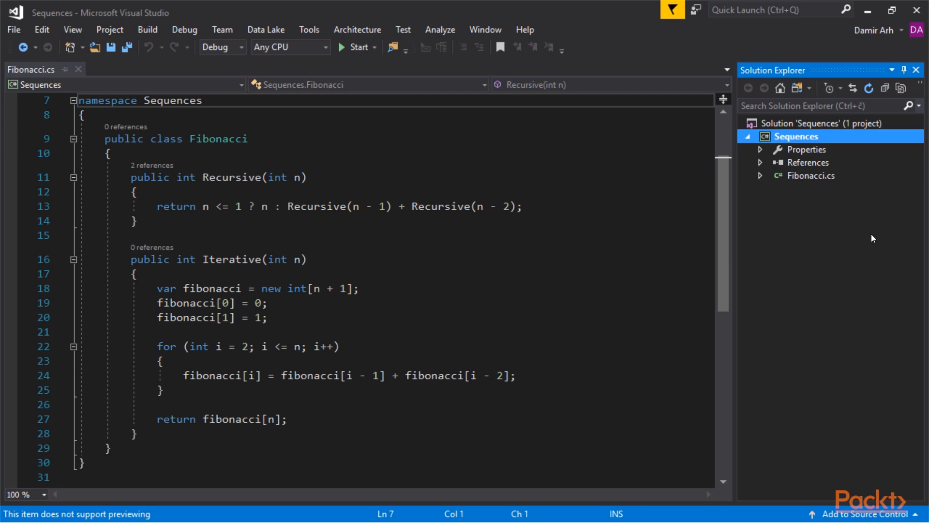
mouse_move(673, 152)
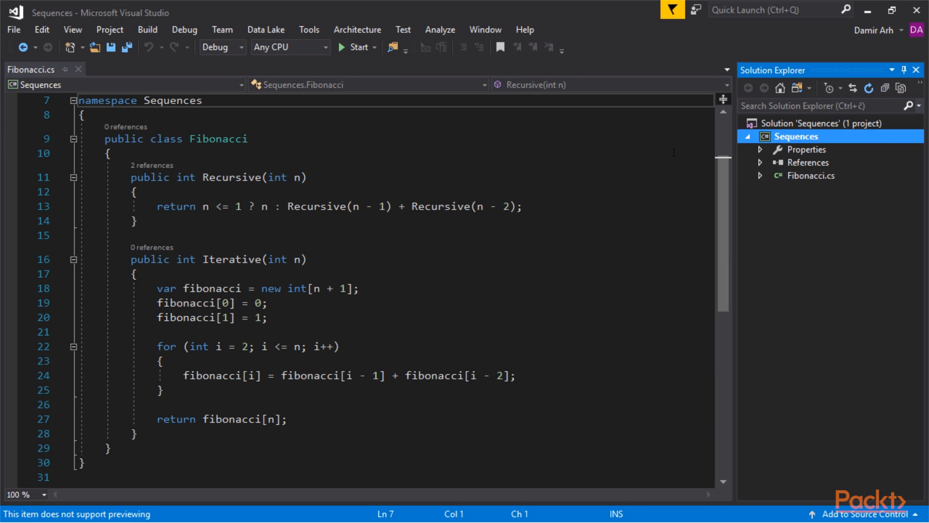
double_click(218, 140)
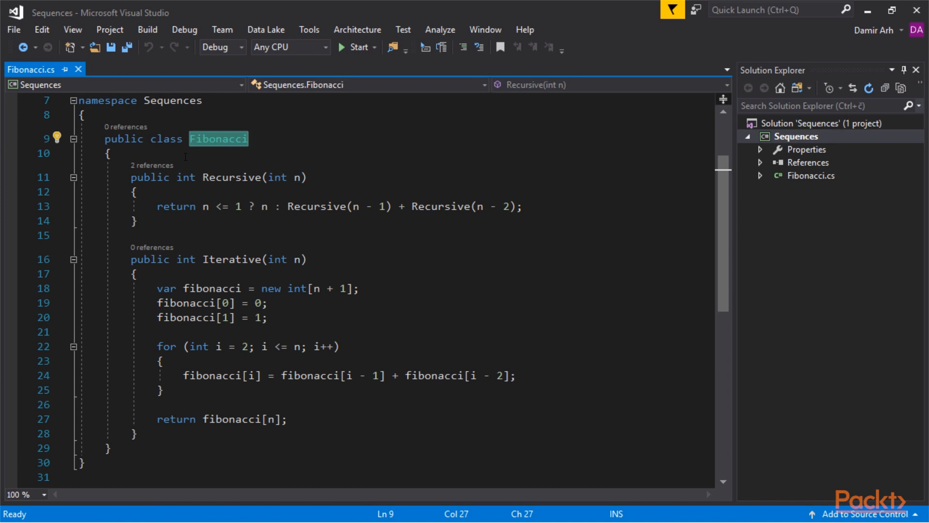
double_click(230, 177)
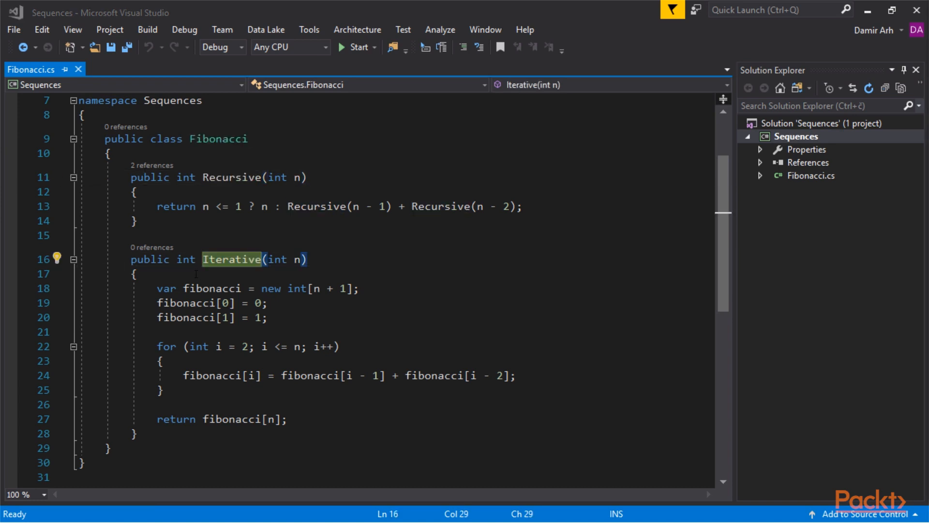
- Create a Unit Test Project (.NET Framework) named Sequences.Tests in the solution
right_click(801, 123)
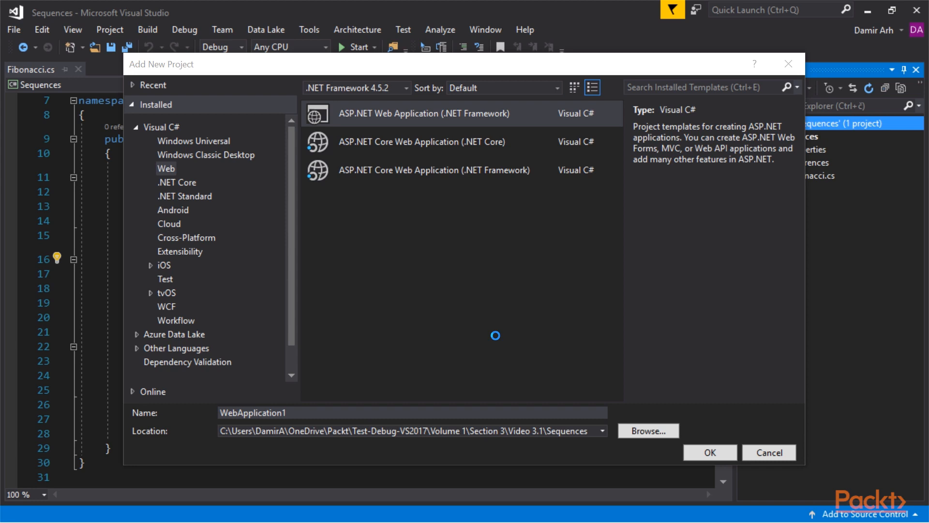
click(165, 278)
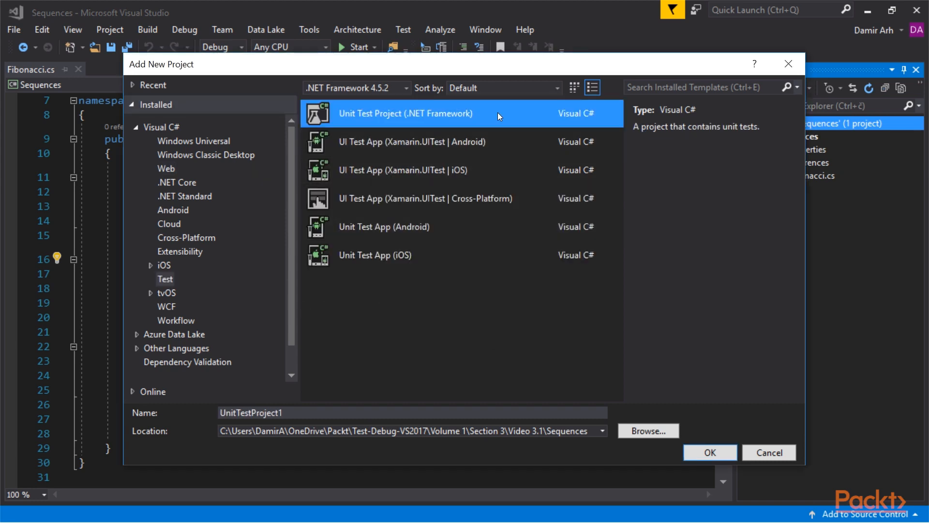
text(Sequences.Tests)
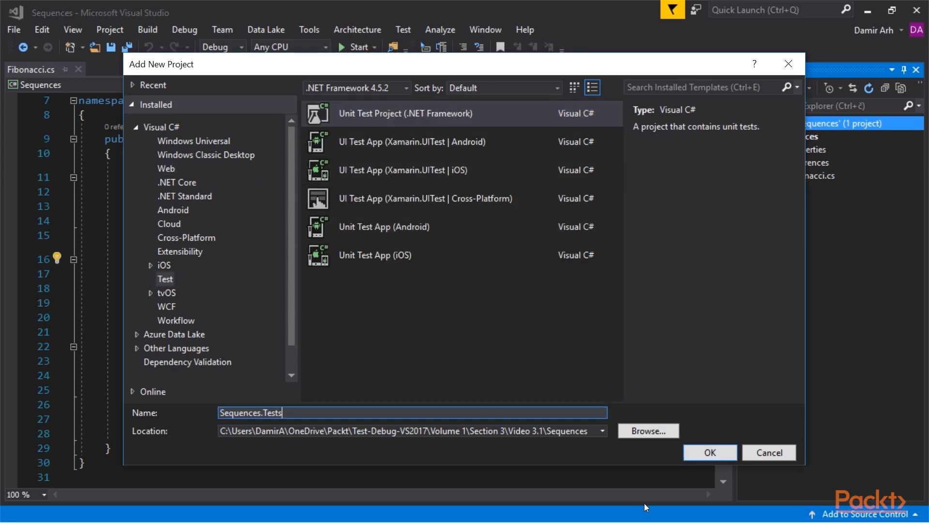
click(710, 452)
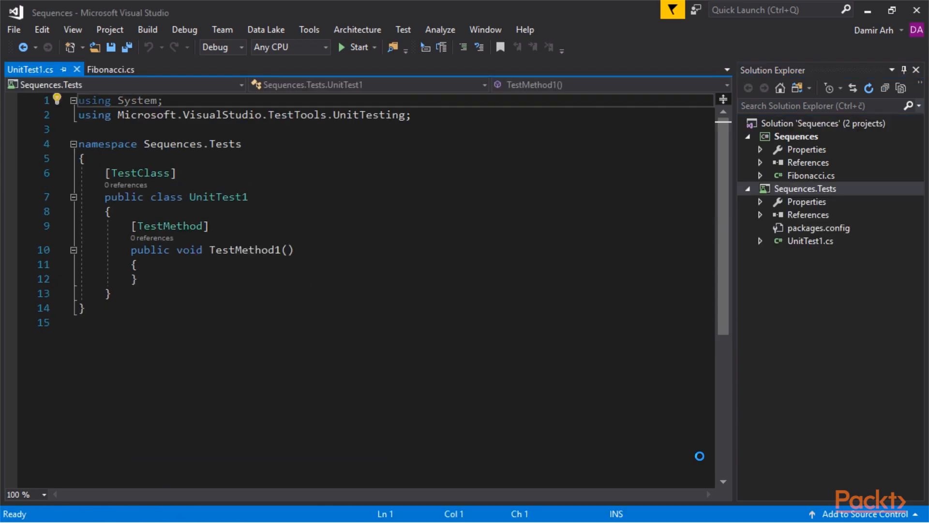
- Rename the test class to FibonacciTests and its test method to Iterative20
double_click(244, 250)
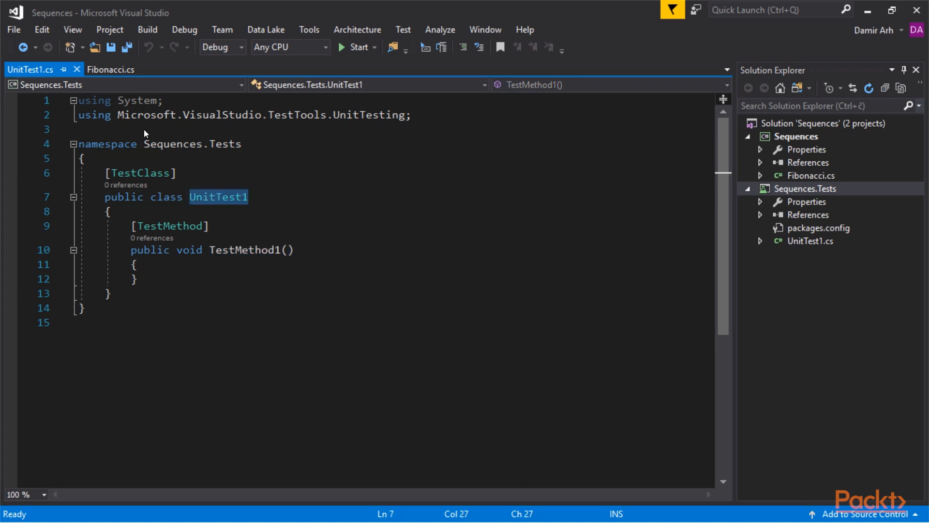
text(FibonacciTests)
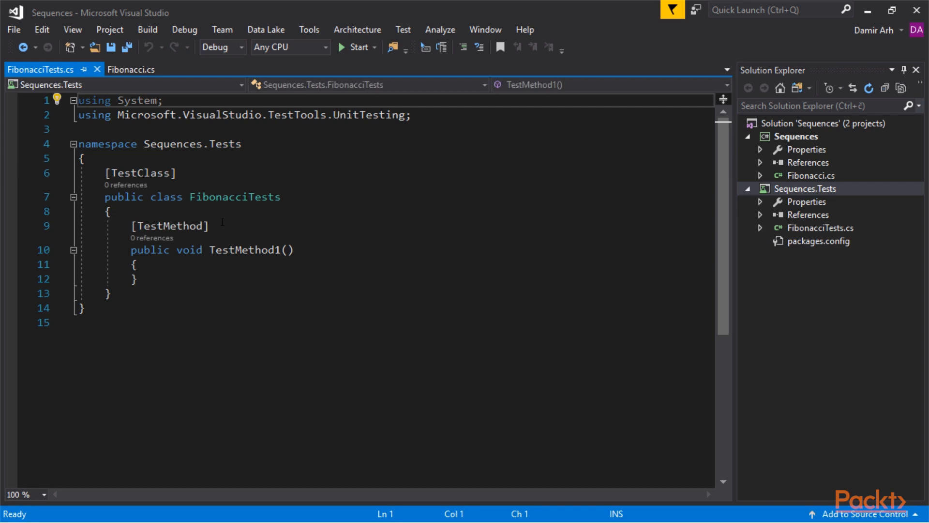
text(Iterative20)
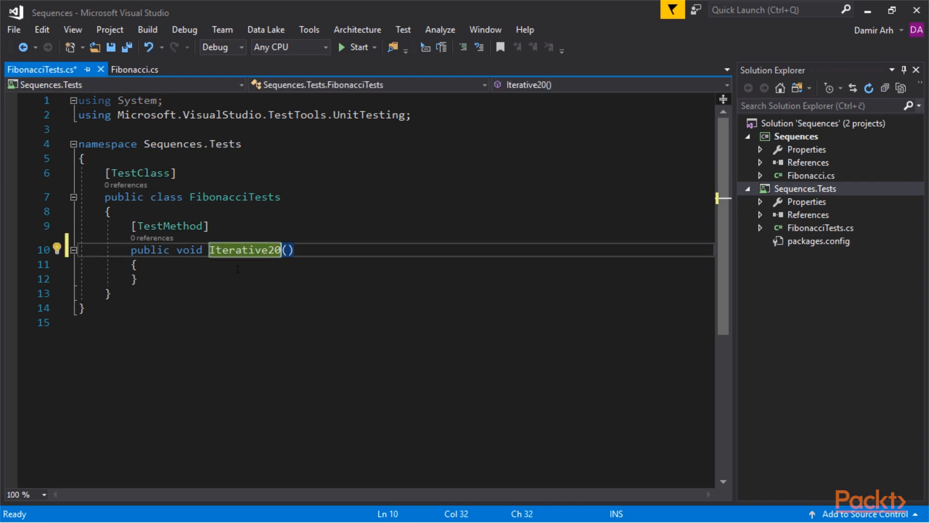
- Add a project reference from Sequences.Tests to Sequences via Reference Manager
right_click(808, 214)
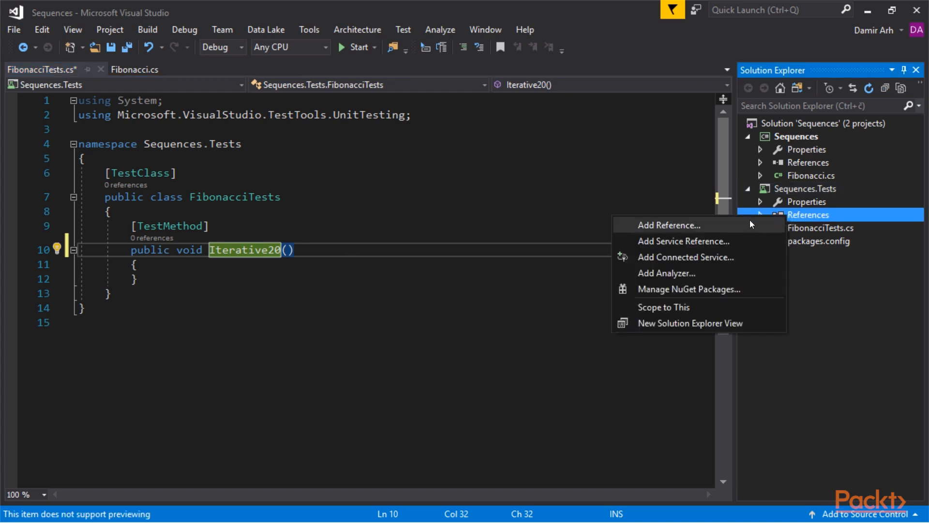
click(668, 225)
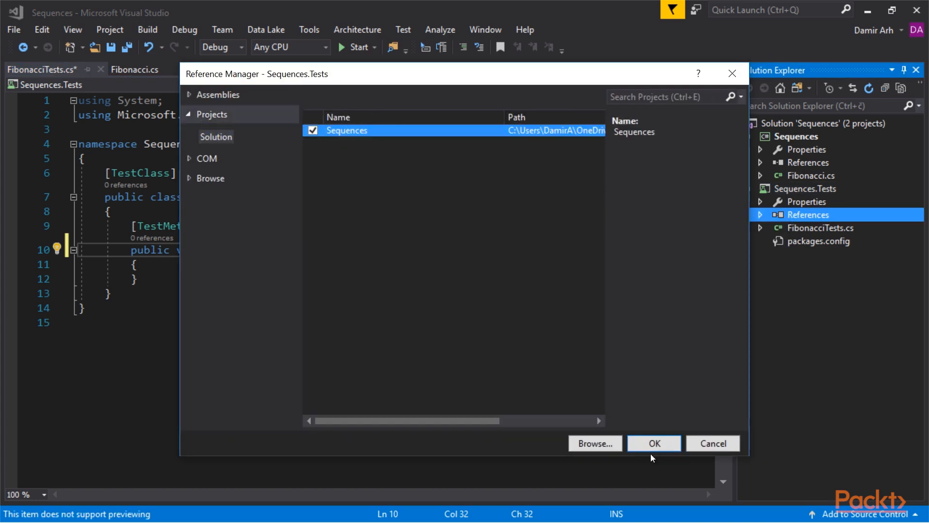
click(654, 443)
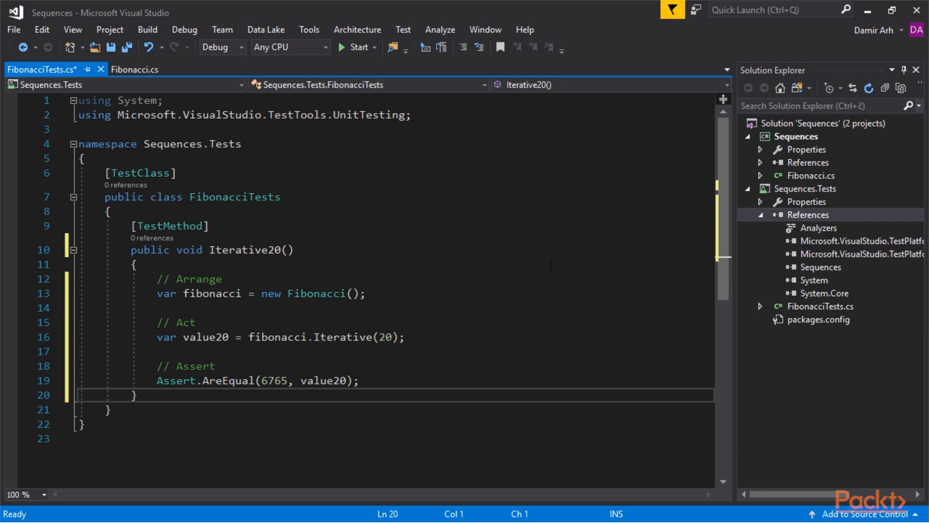
- Write Iterative20 to assert a new Fibonacci's Iterative(20) equals 6765 via Assert.AreEqual
drag(157, 278, 373, 293)
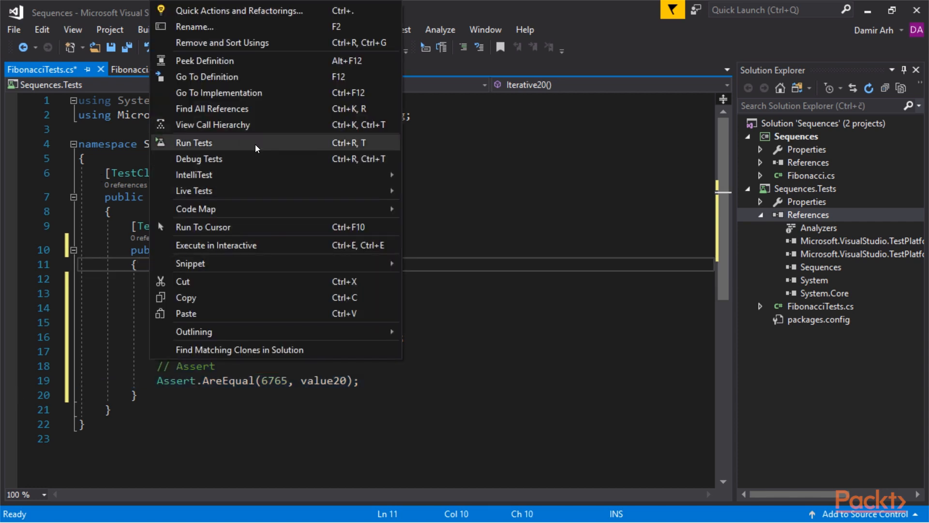
- Run the Iterative20 test and view its passing result details in Test Explorer
click(193, 142)
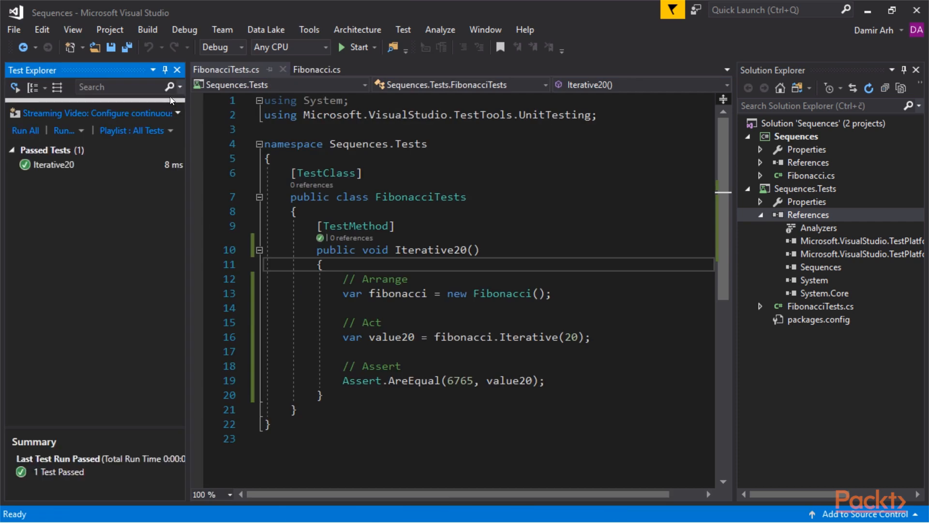
click(53, 164)
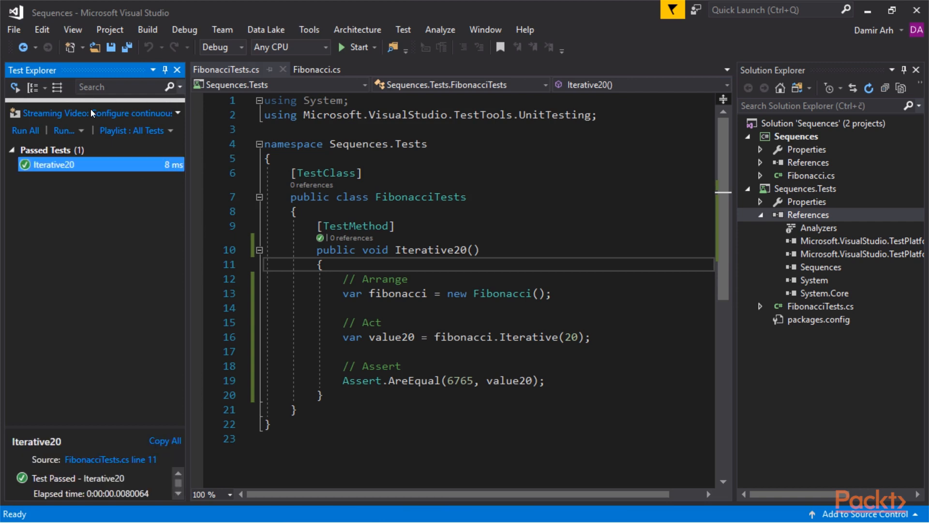
mouse_move(319, 238)
text(0)
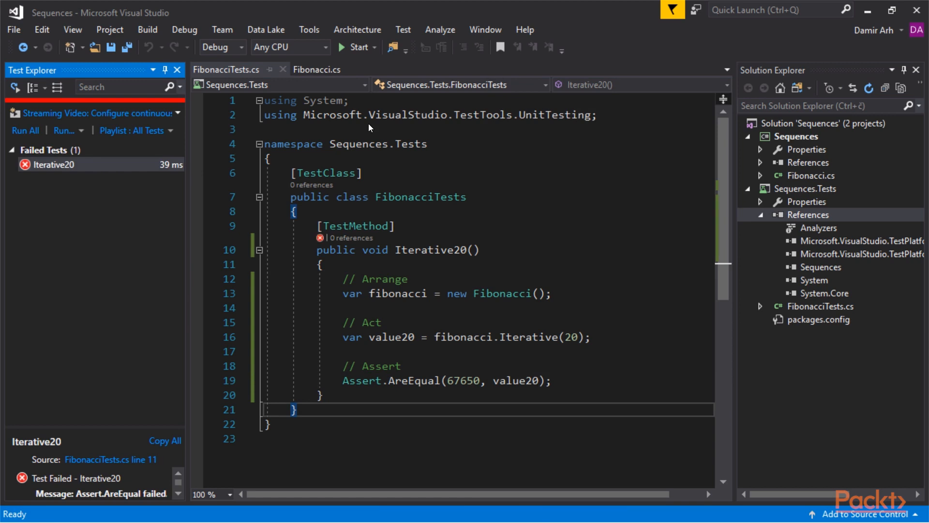
mouse_move(135, 155)
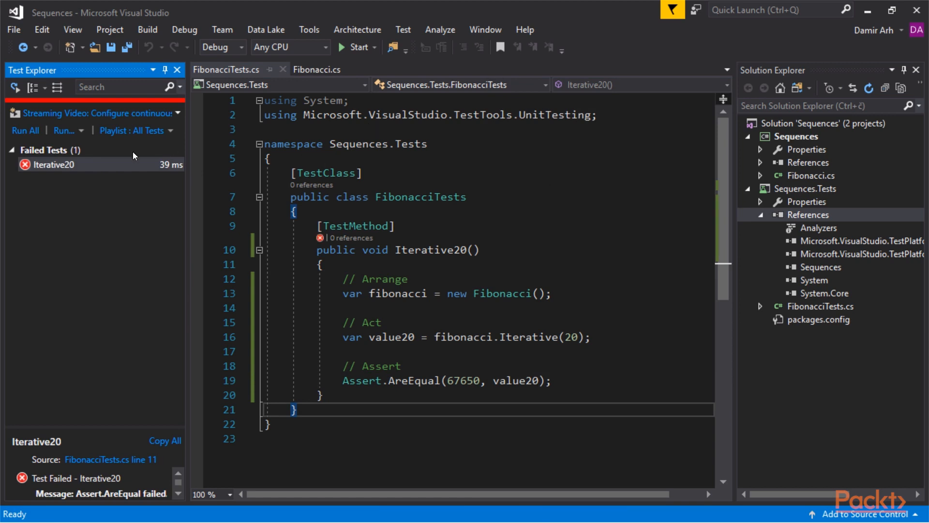